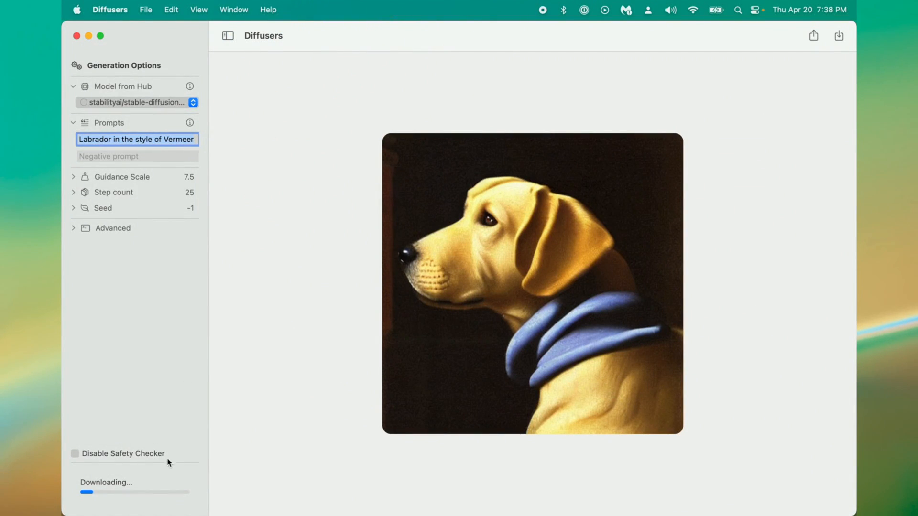
mouse_move(98, 495)
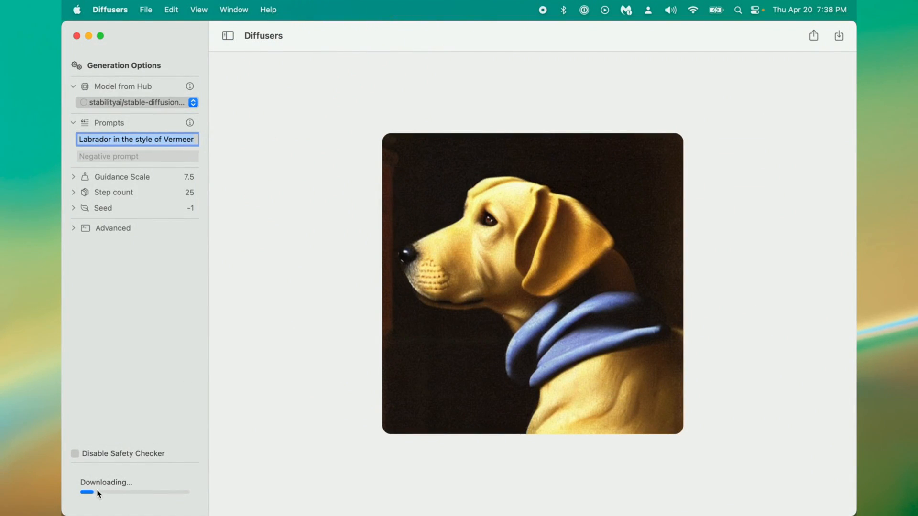